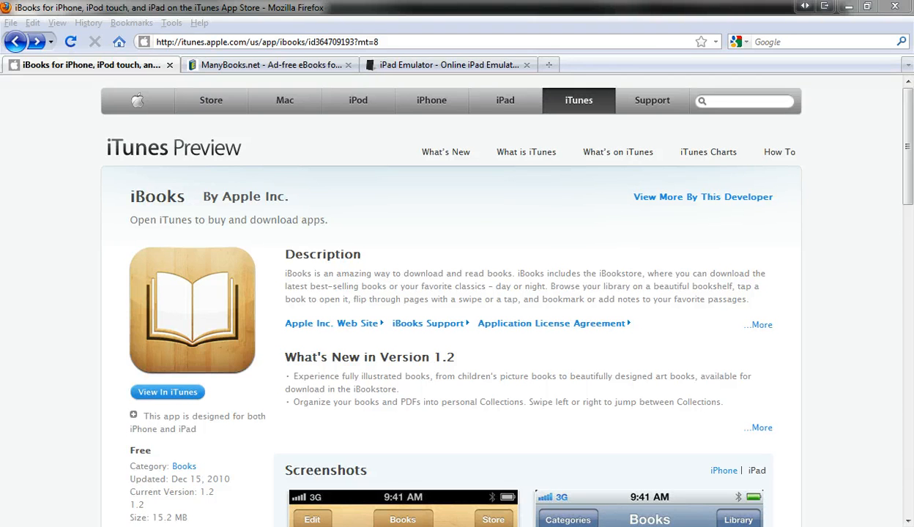
pyautogui.moveTo(300, 76)
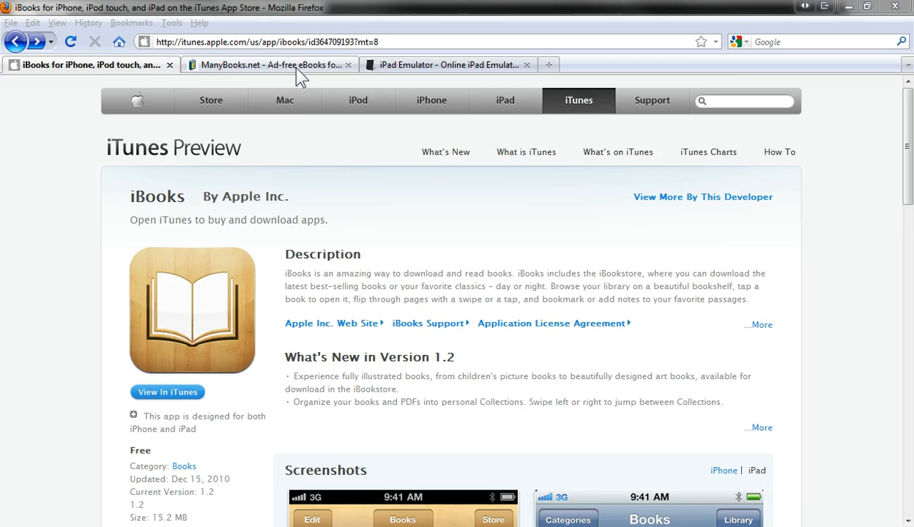
# Switch Firefox from the iBooks App Store page to the ManyBooks.net site
pyautogui.click(271, 64)
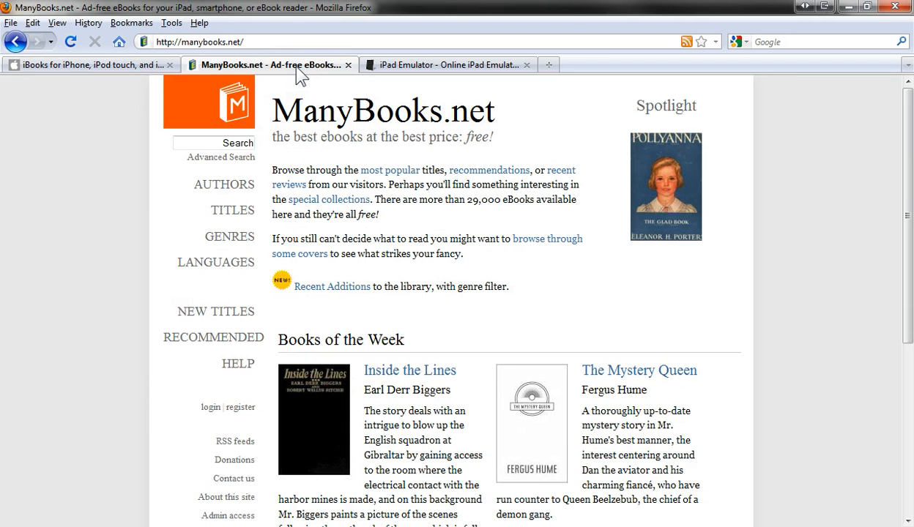
pyautogui.moveTo(434, 222)
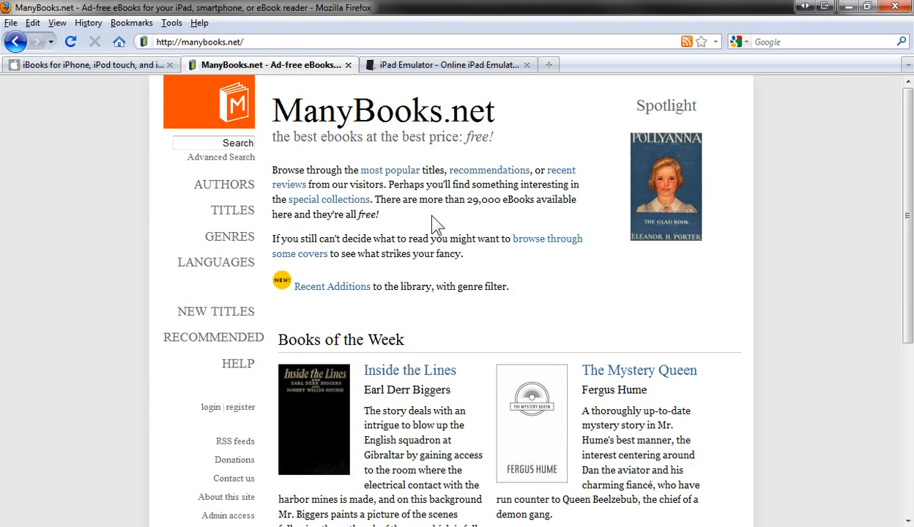
pyautogui.moveTo(544, 220)
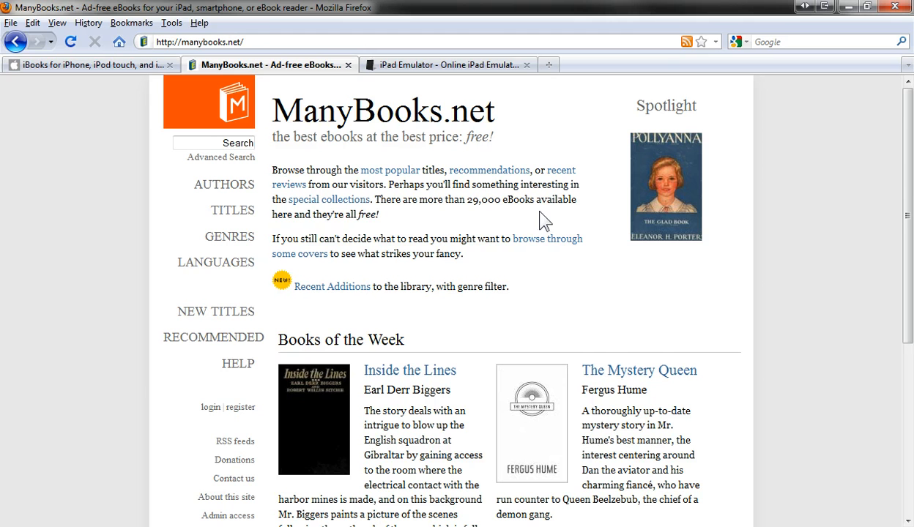
pyautogui.moveTo(363, 232)
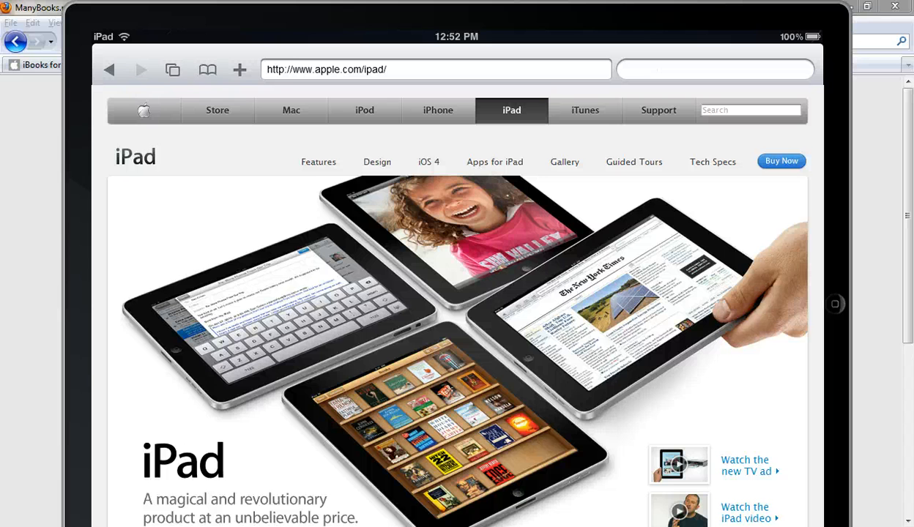
pyautogui.moveTo(571, 227)
pyautogui.write('www.')
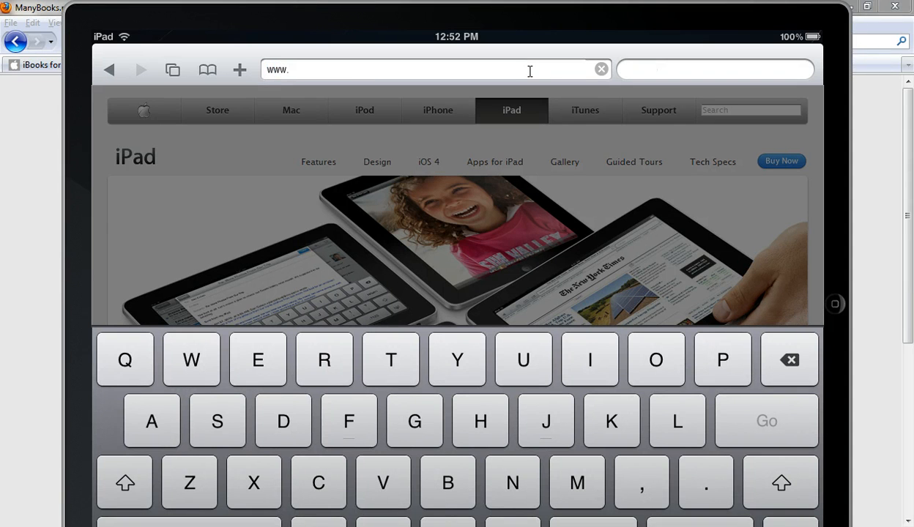
# Load manybooks in the iPad browser's address bar to reach the ManyBooks.net homepage
pyautogui.write('manybooks')
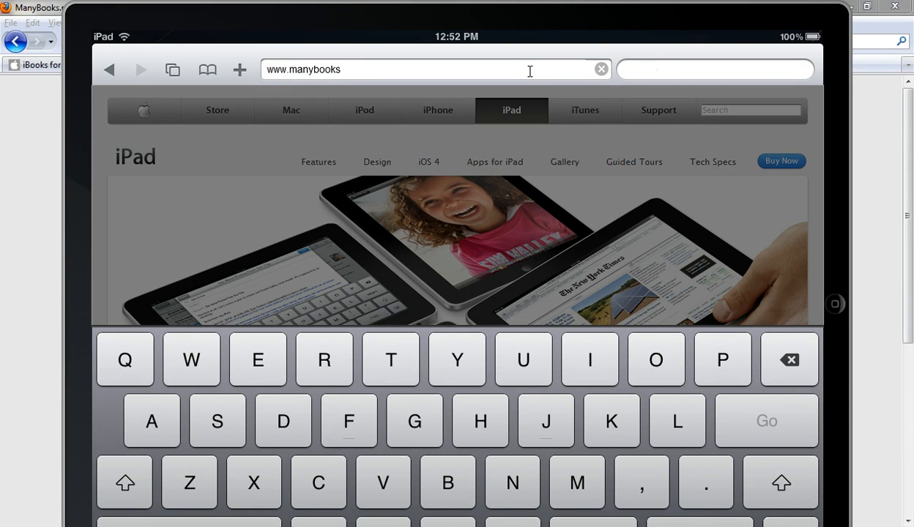
pyautogui.click(765, 422)
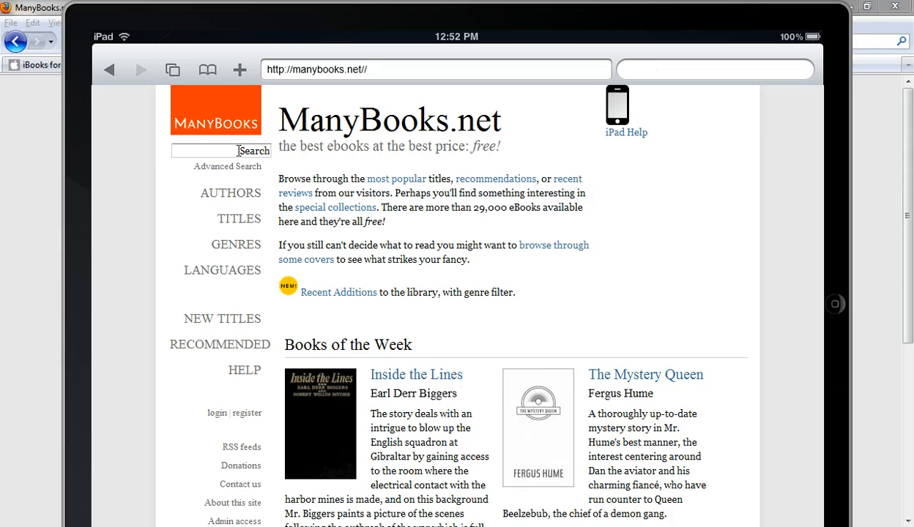
pyautogui.moveTo(232, 193)
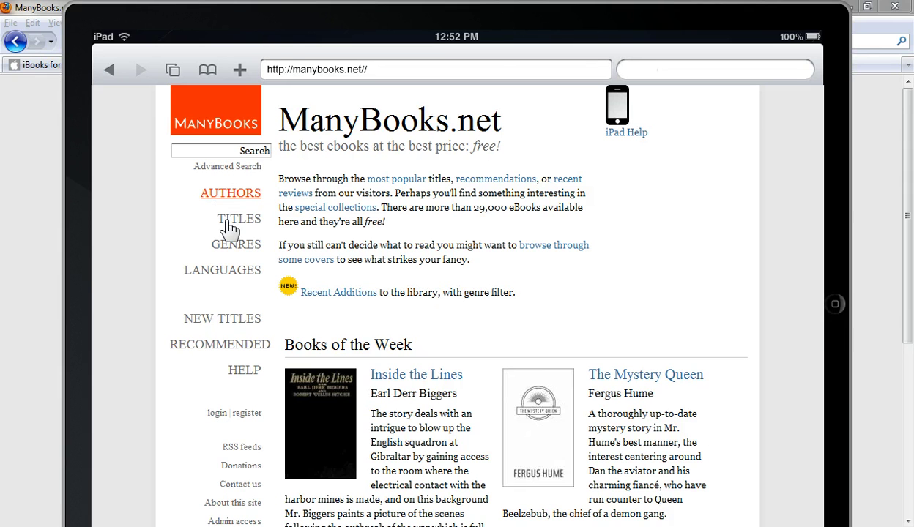
pyautogui.moveTo(231, 269)
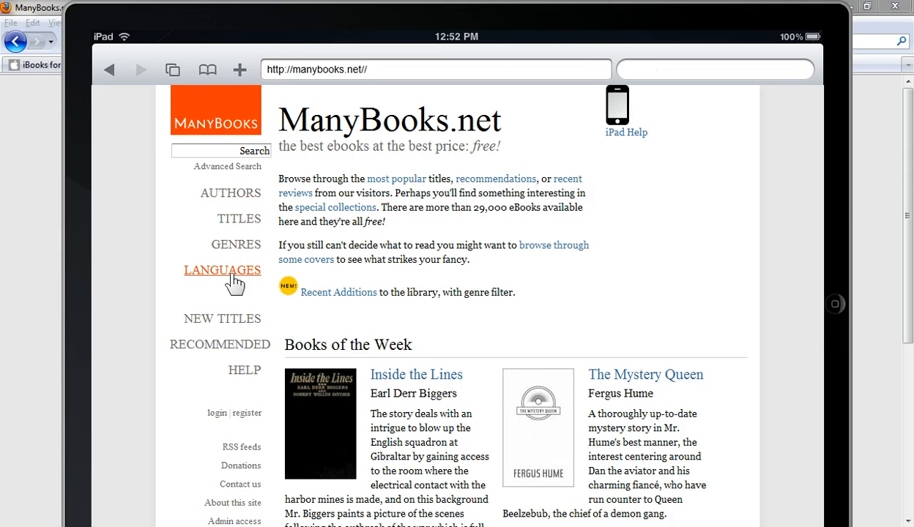
pyautogui.moveTo(164, 207)
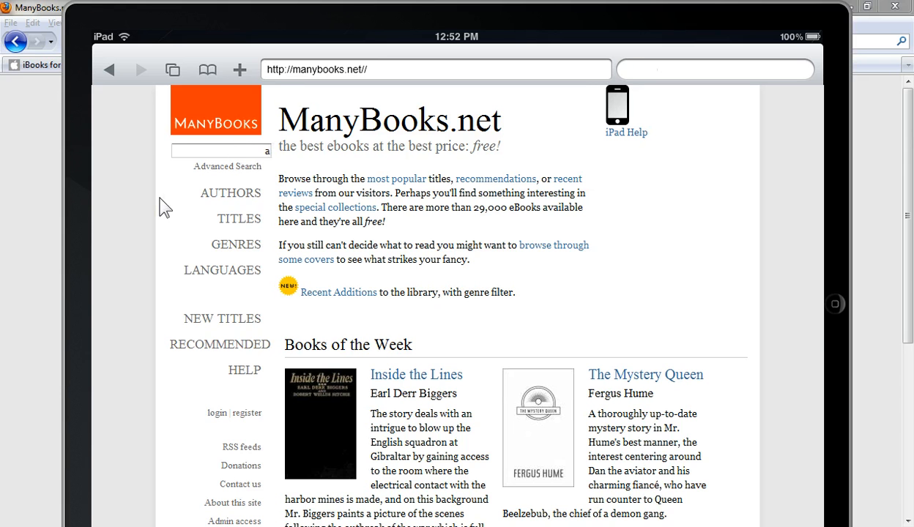
# Search ManyBooks for 'augustine' to list matching authors and titles
pyautogui.write('augus')
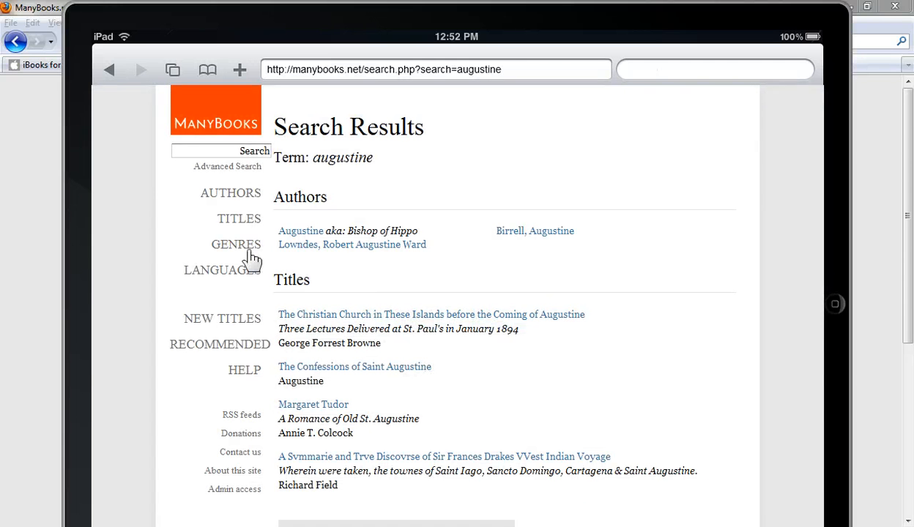
pyautogui.moveTo(477, 363)
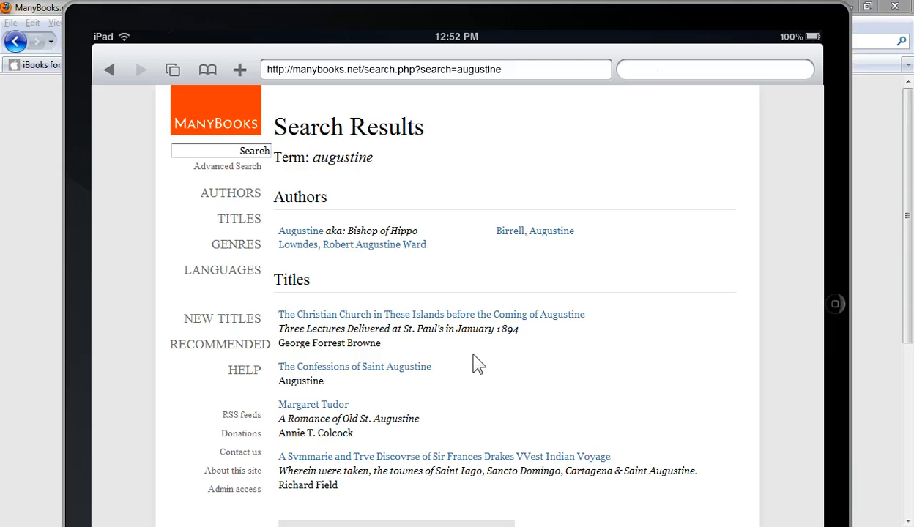
pyautogui.moveTo(355, 366)
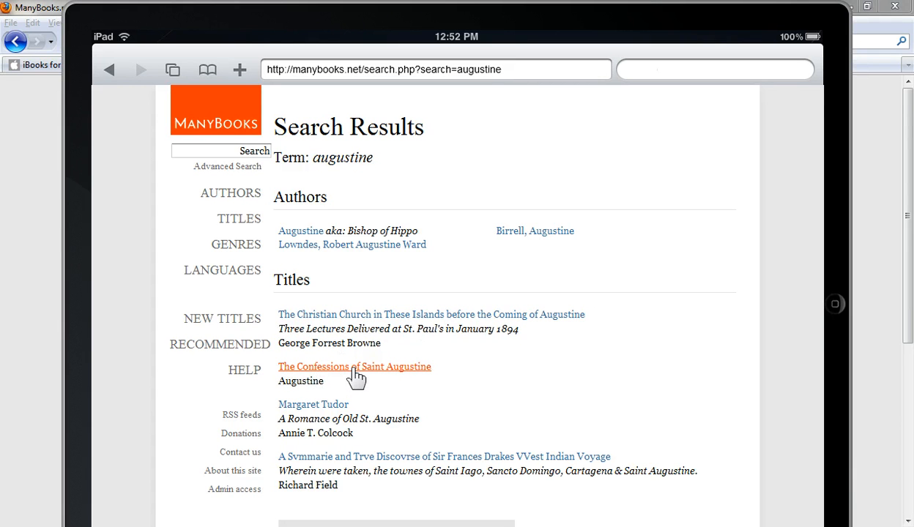
# Go to The Confessions of Saint Augustine page and choose ePub (.epub) as the download format
pyautogui.click(355, 366)
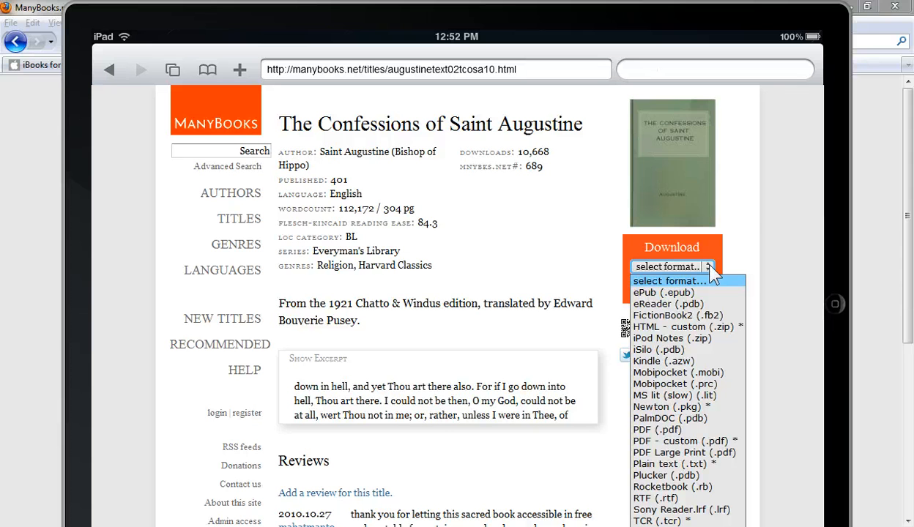
pyautogui.moveTo(662, 293)
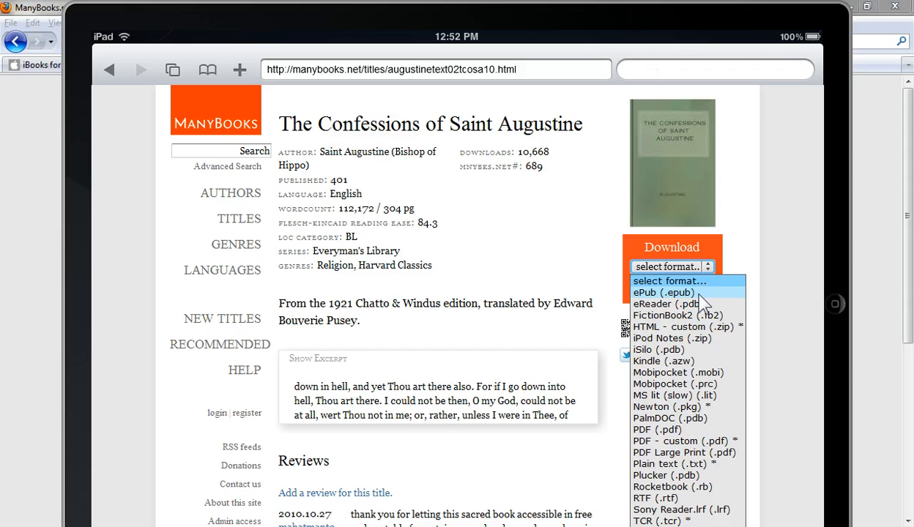
pyautogui.moveTo(686, 396)
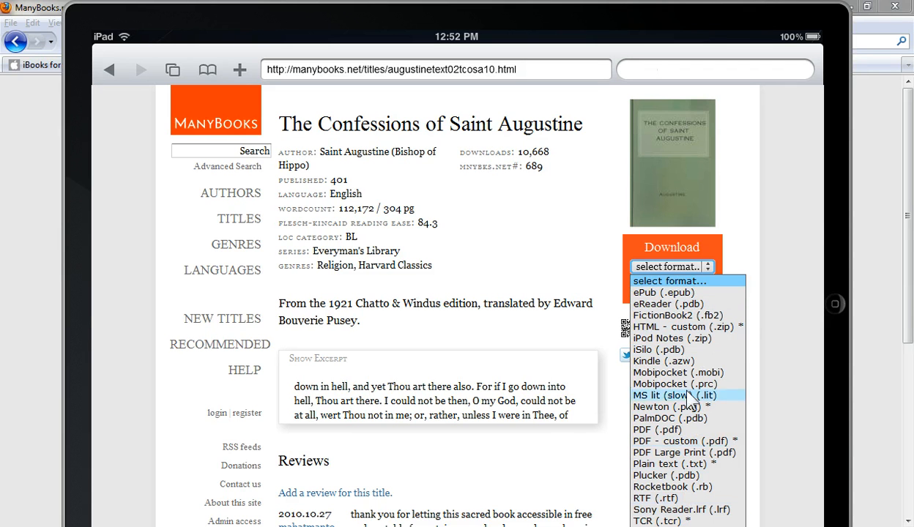
pyautogui.moveTo(705, 293)
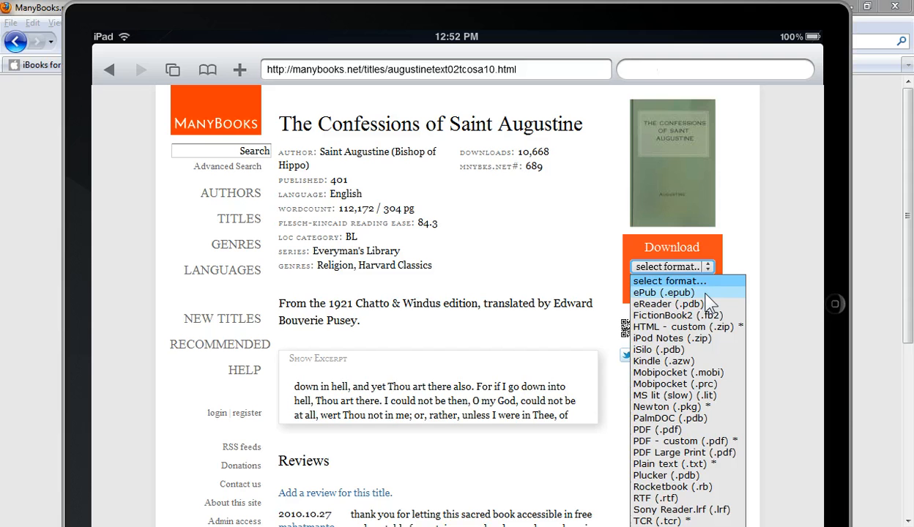
pyautogui.moveTo(659, 296)
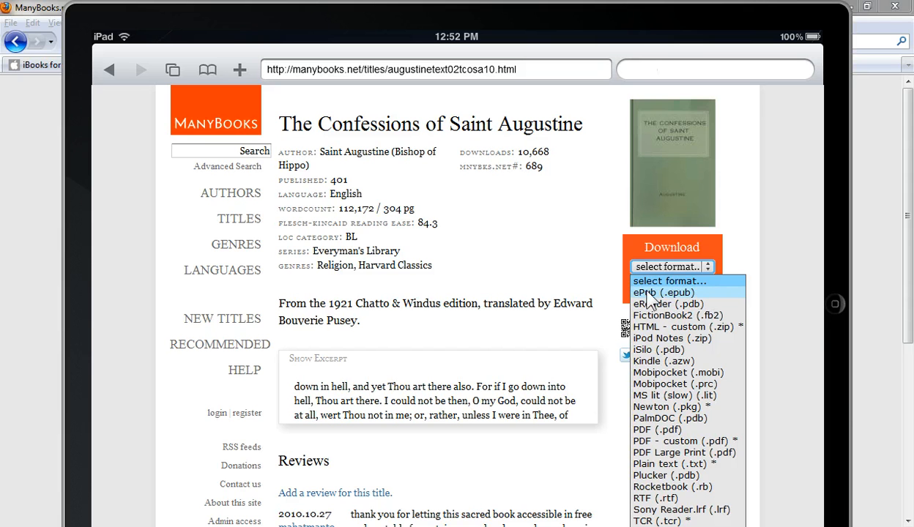
pyautogui.click(663, 293)
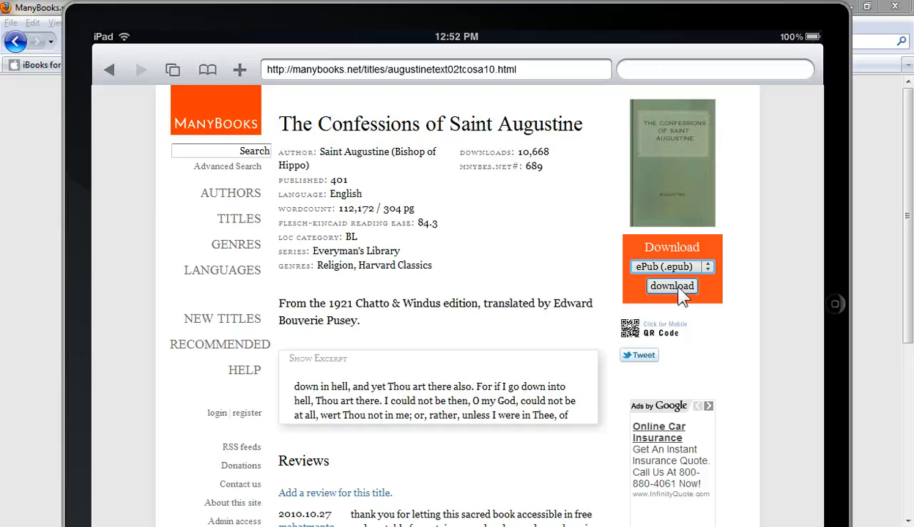
pyautogui.moveTo(543, 514)
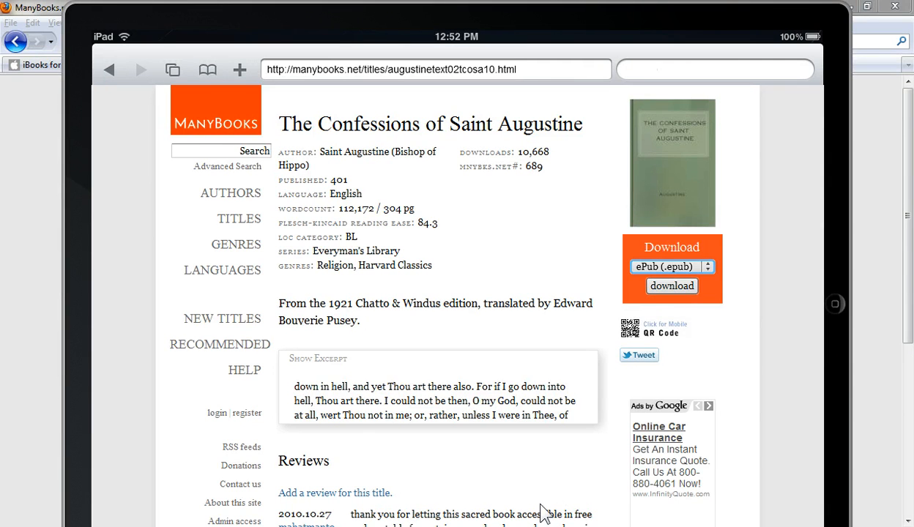
# Download the Augustine ePub file (augustinetext02tcosa10epub.epub, 257 KB)
pyautogui.click(670, 286)
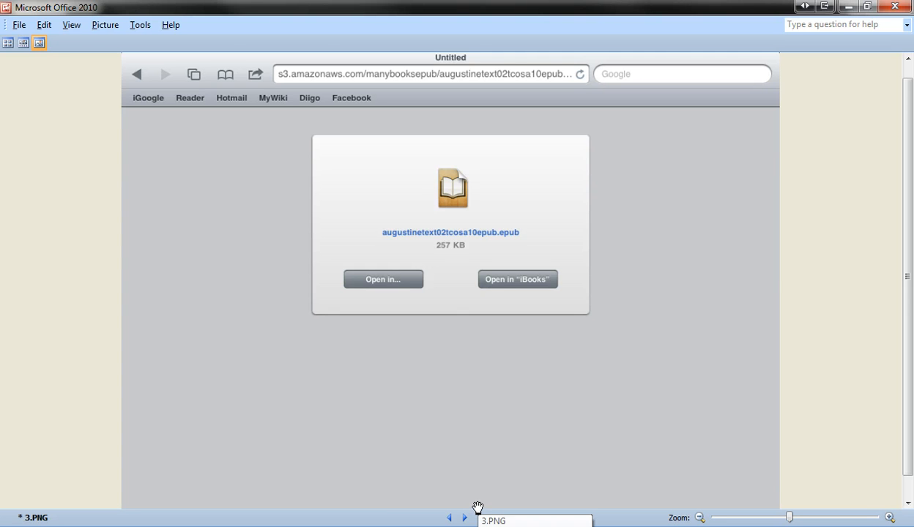
pyautogui.moveTo(345, 267)
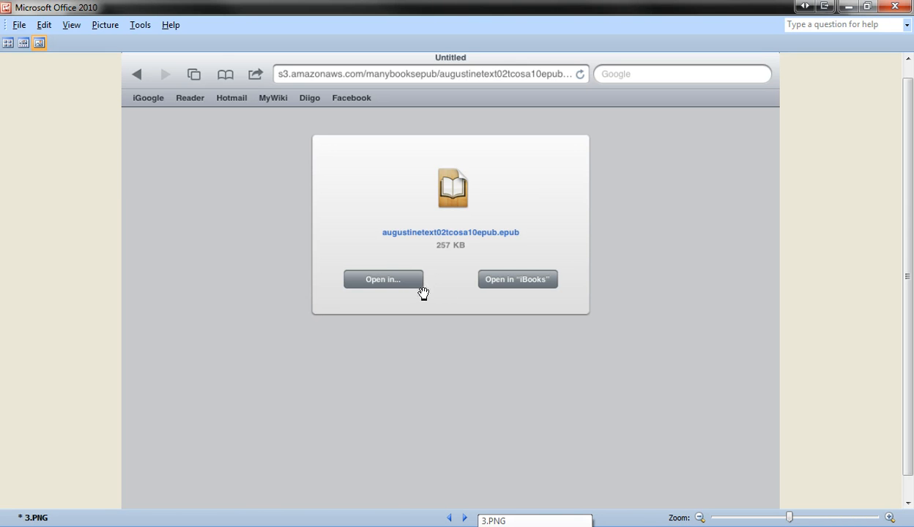
pyautogui.moveTo(519, 285)
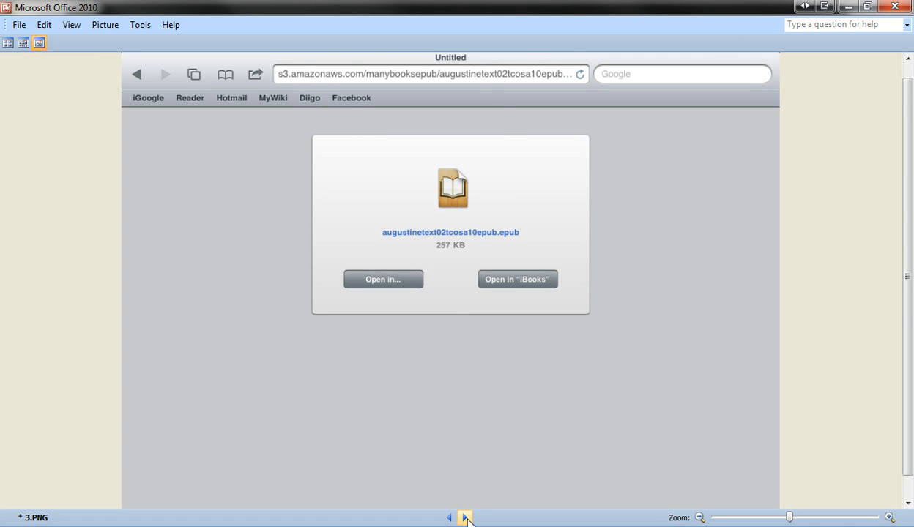
# Step through the Open In app list screenshot to the book opened in iBooks with its cover shown
pyautogui.click(382, 278)
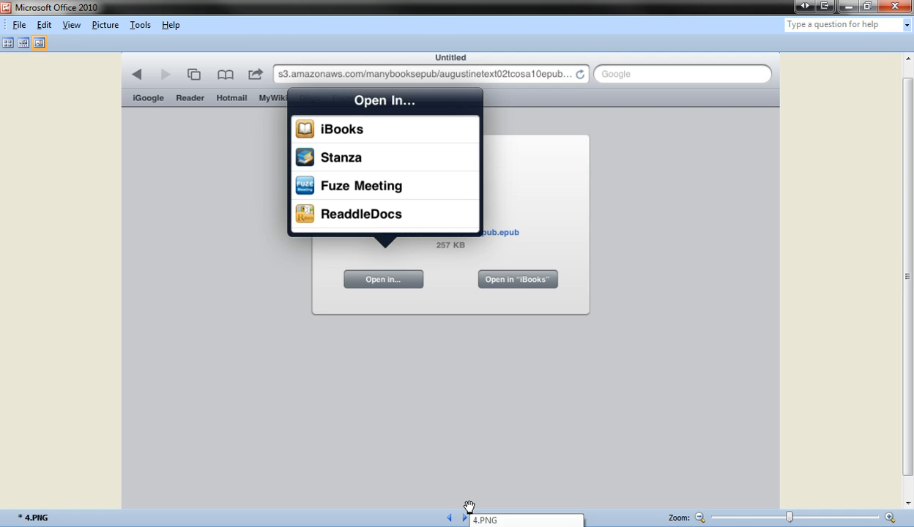
pyautogui.moveTo(416, 138)
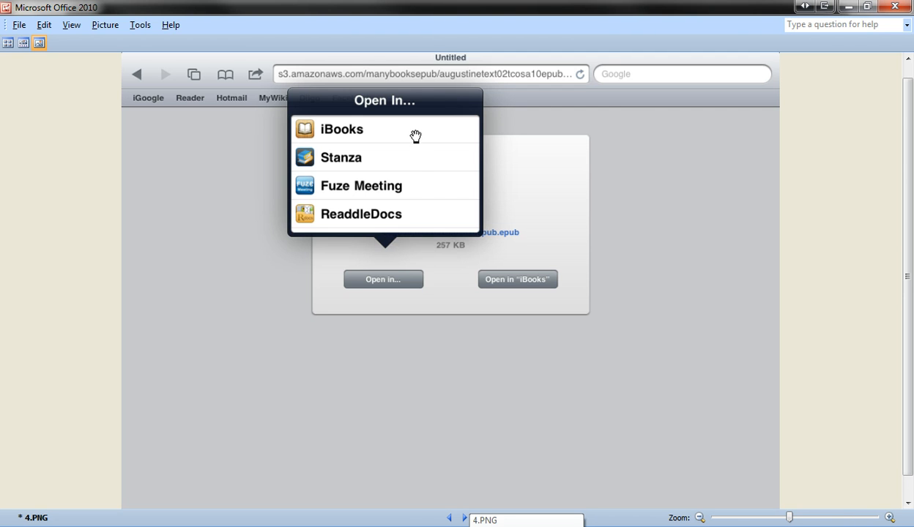
pyautogui.moveTo(442, 184)
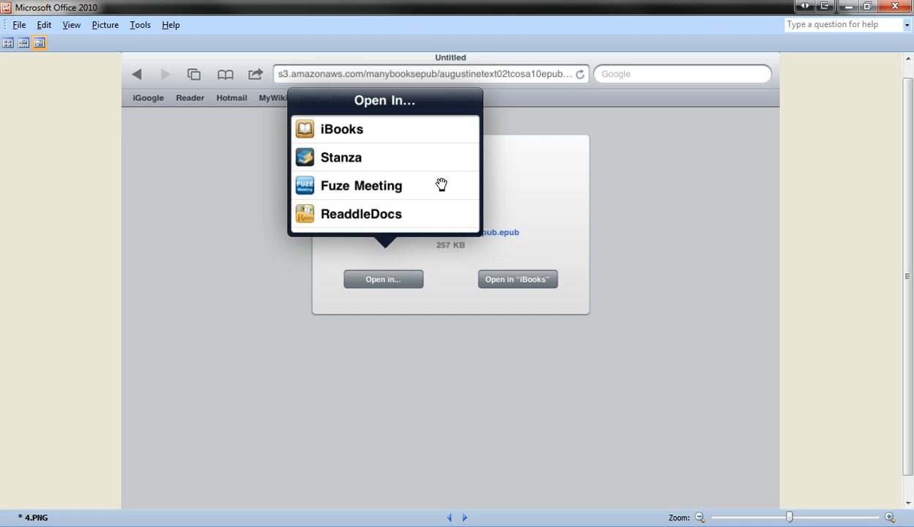
pyautogui.moveTo(439, 205)
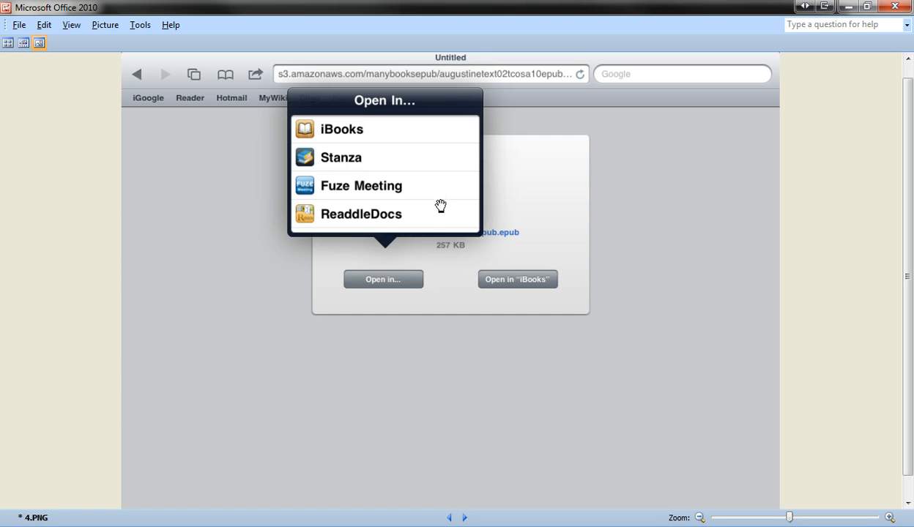
pyautogui.moveTo(407, 155)
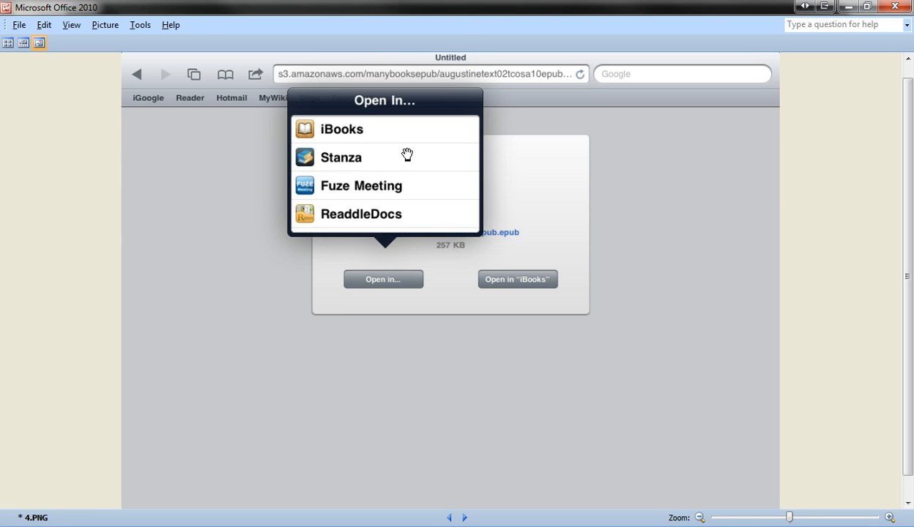
pyautogui.moveTo(387, 132)
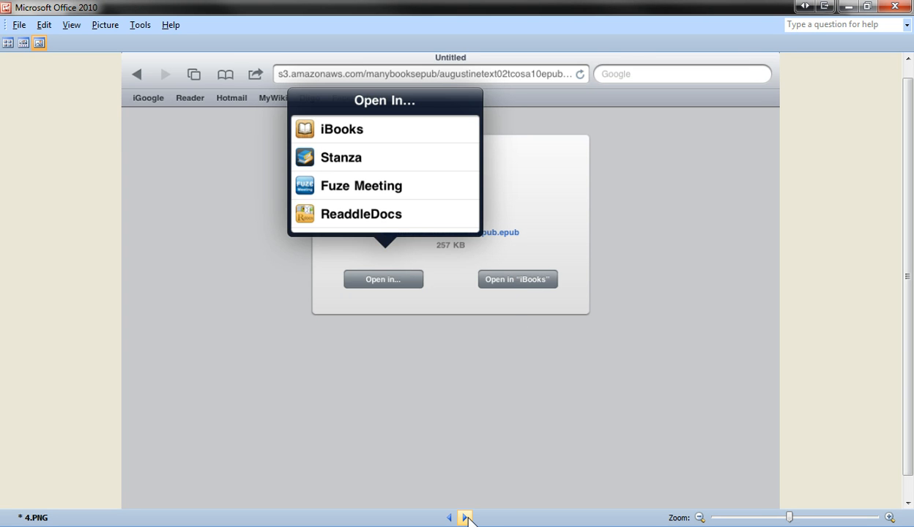
pyautogui.click(342, 129)
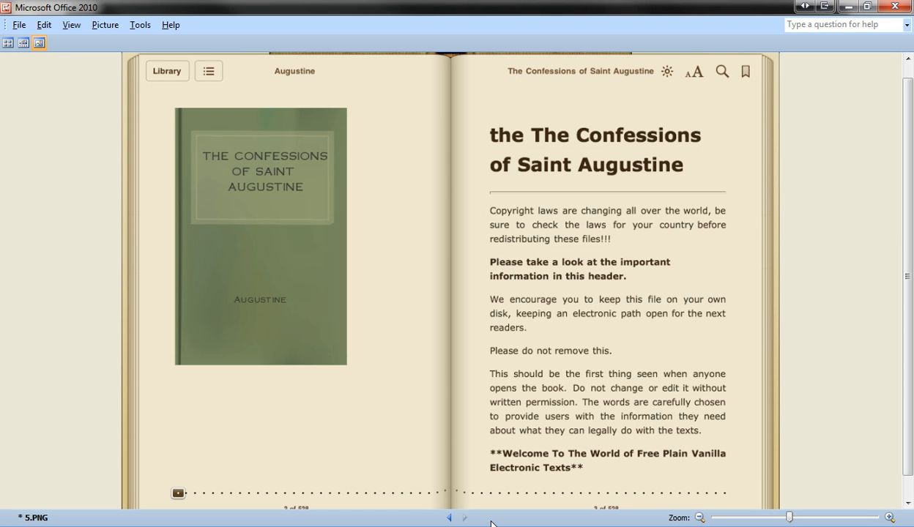